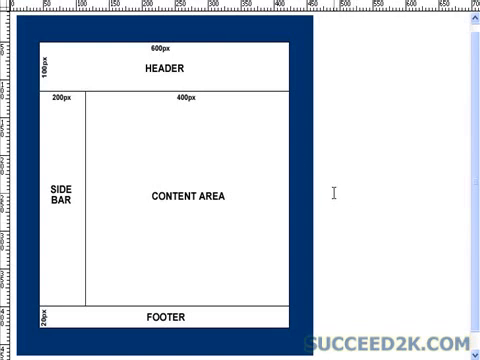
- Switch the new Test Page from the layout diagram into Code view at the head section
double_click(60, 196)
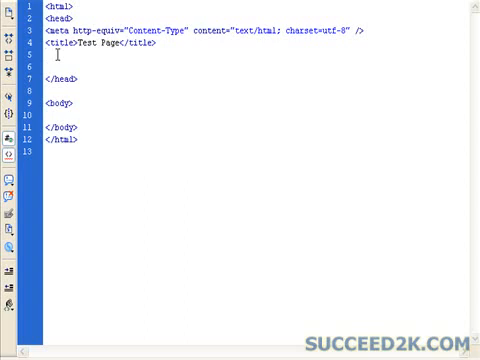
- Add <style type="text/css"> on a new line after the title, with blank lines below it
key("Return")
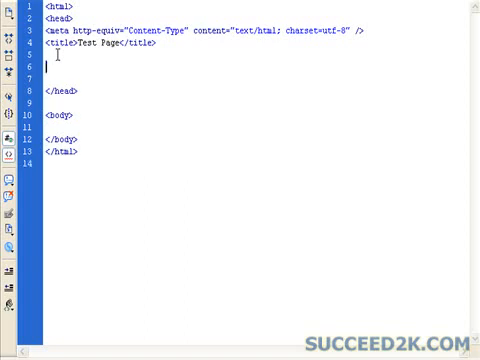
type("<style type=\"text/")
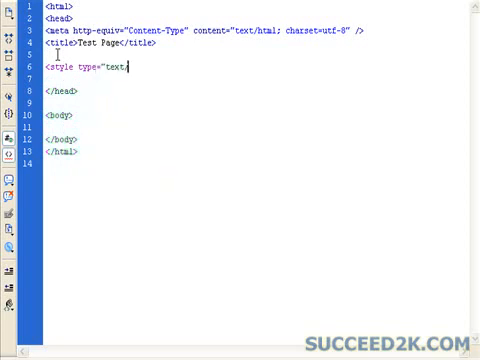
type("css\">")
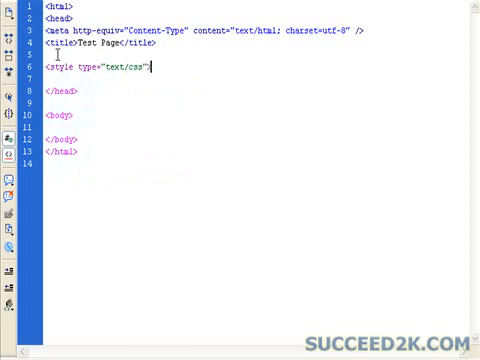
key("Return")
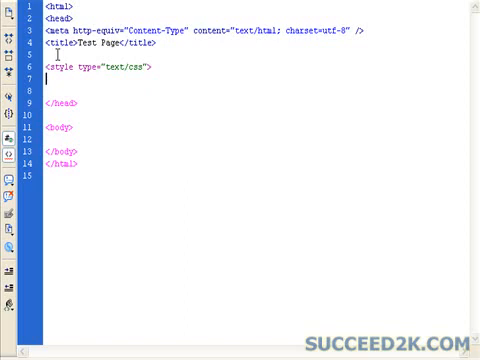
key("enter")
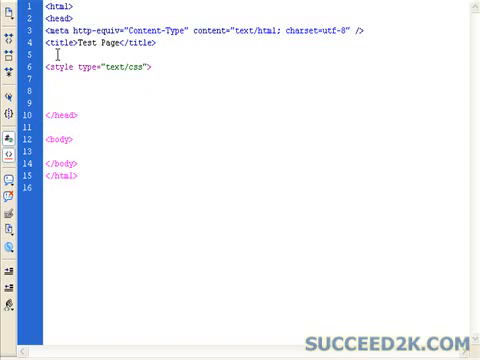
- Write a body rule with a dark blue #0033 background, Verdana font-family and a hinted font-size
type("body {")
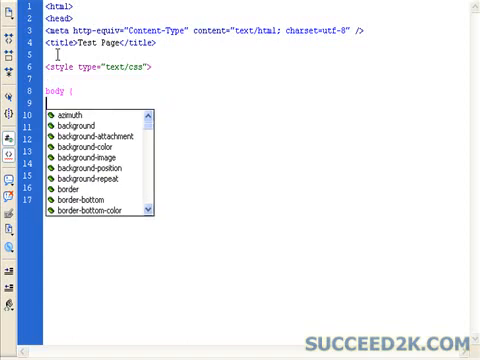
type("background:")
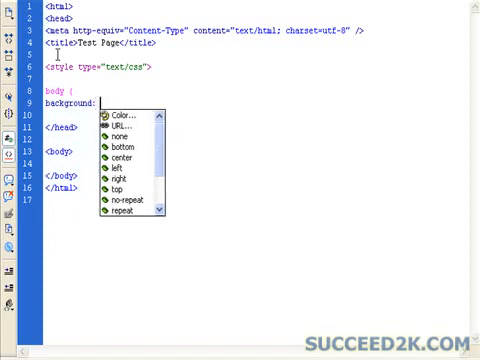
type("#003366;")
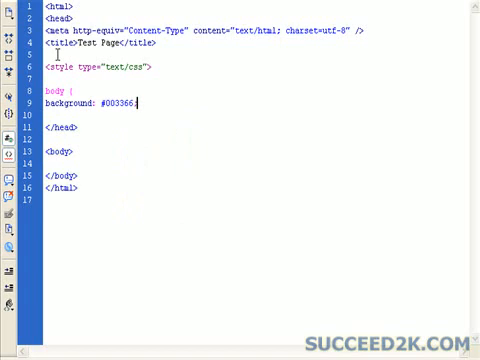
type("font-size: 10px")
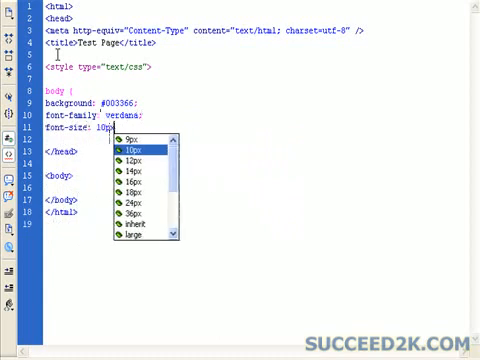
left_click(132, 152)
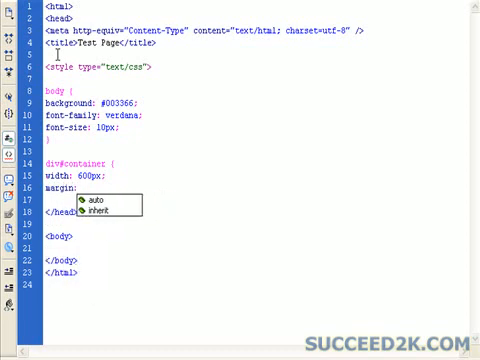
- Give div#container margin 0 auto, background #ffffff and a 3px solid #000000 border
left_click(96, 200)
type(" 0 auto;")
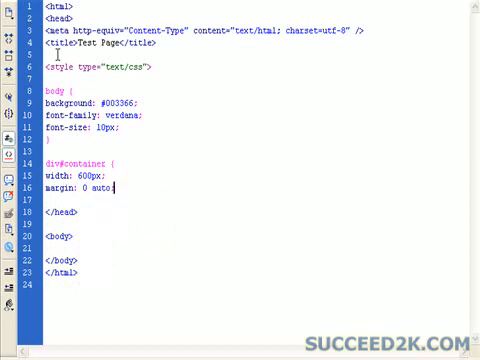
type("background: #ffffff;")
type("border: #000000 3px solid;")
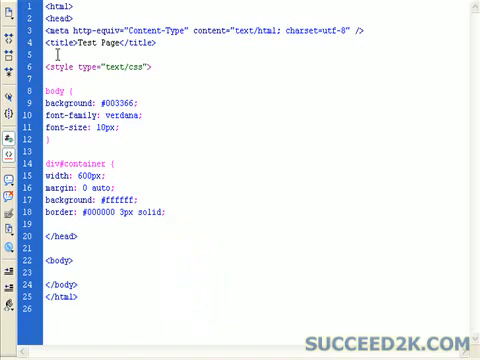
left_click(164, 212)
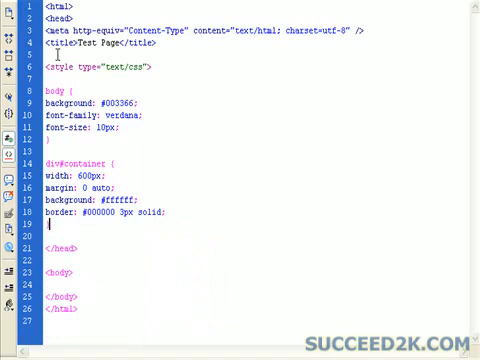
key("enter")
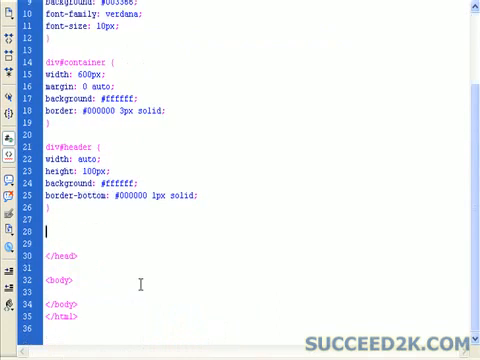
- Write div#maincontainer { width: 600px; } and begin the next div rule below it
type("div#maincontainer {")
left_click(256, 242)
type("width: 600px;")
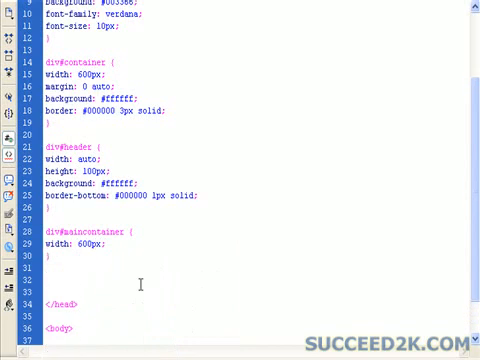
type("div#sidebar {")
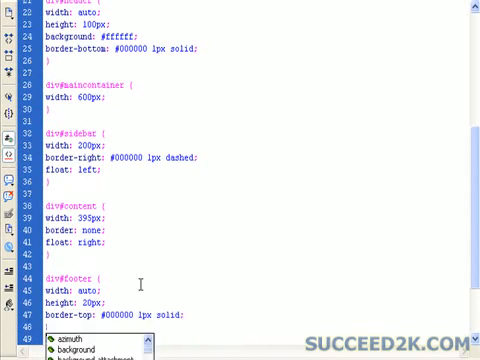
- Scroll down to review the finished div#footer rule with auto width, 20px height and black top border
scroll("down", 3)
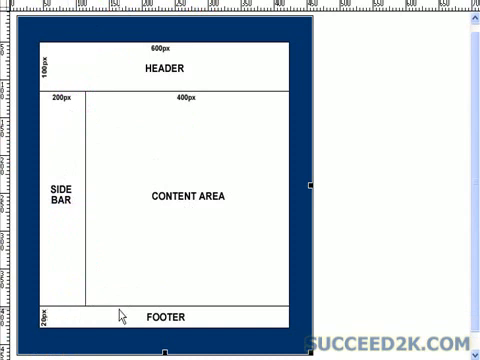
mouse_move(64, 244)
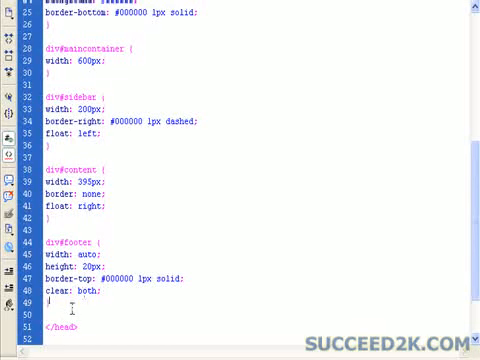
scroll("down", 3)
type("</style>")
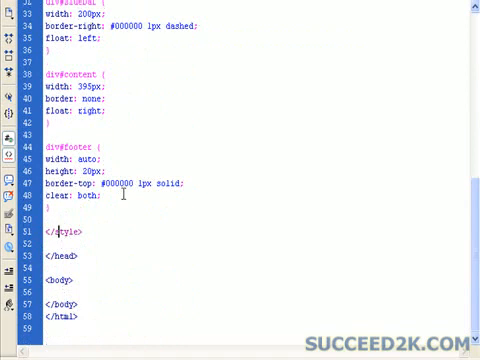